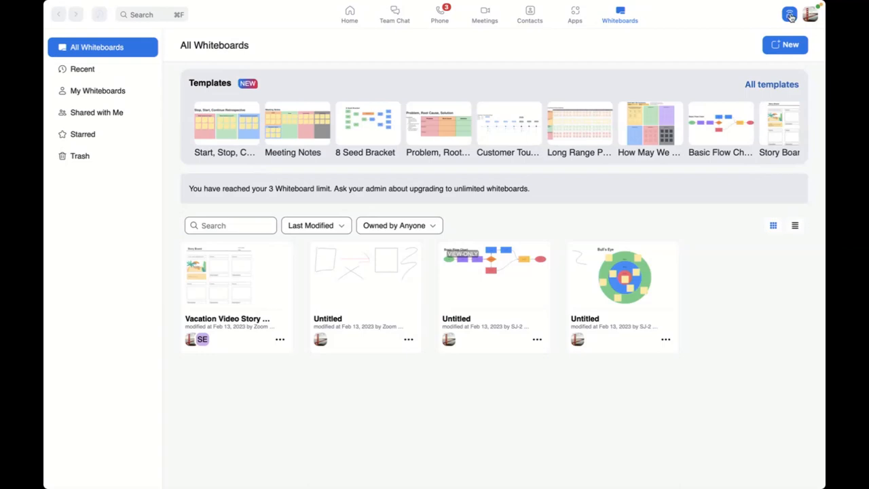
mouse_move(766, 11)
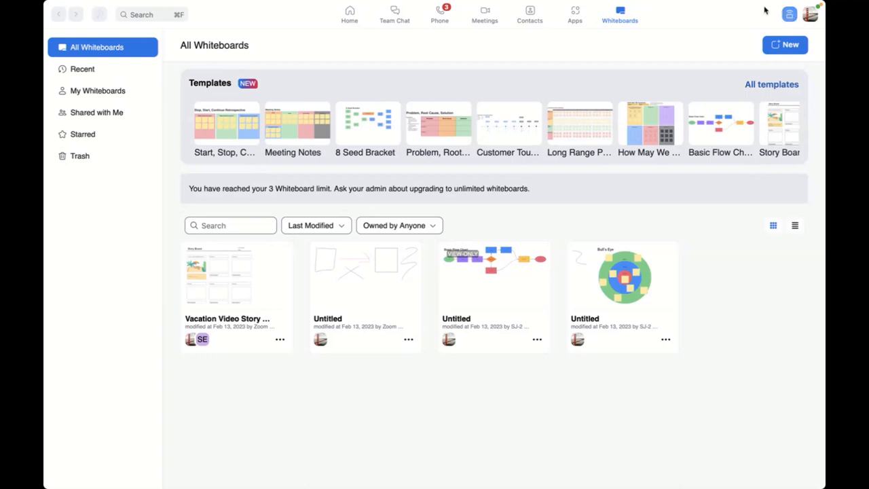